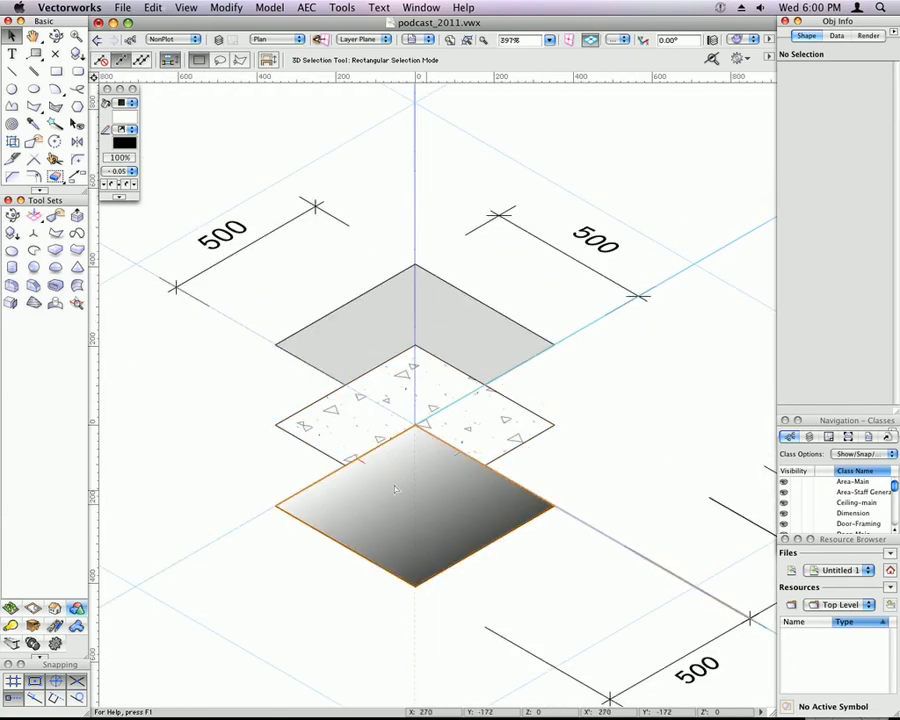
Select the hatched square, then the upper-left 500 dimension to inspect its properties
left_click(410, 410)
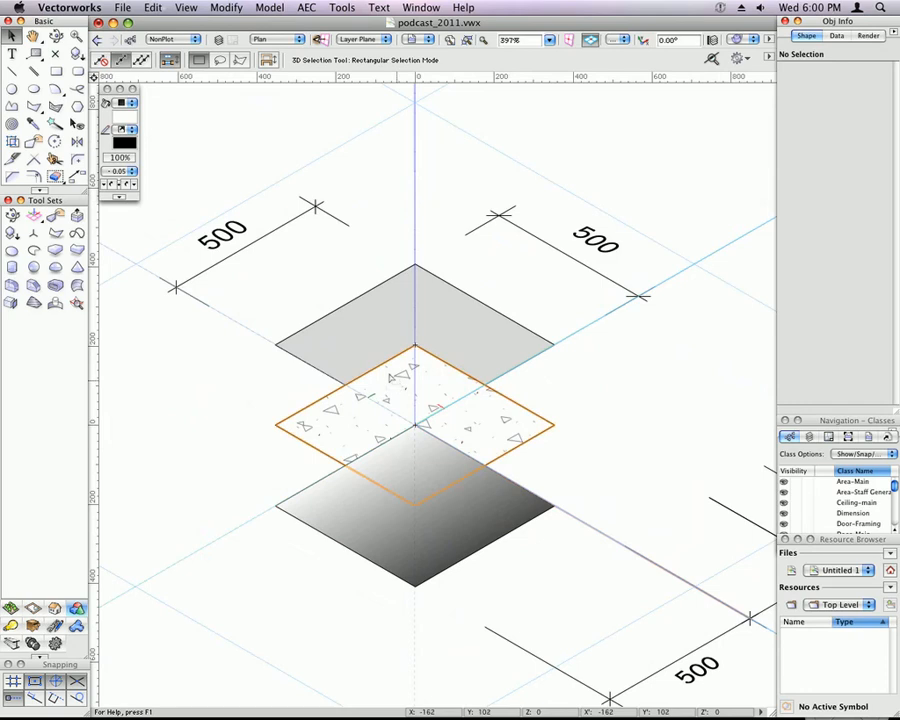
left_click(365, 340)
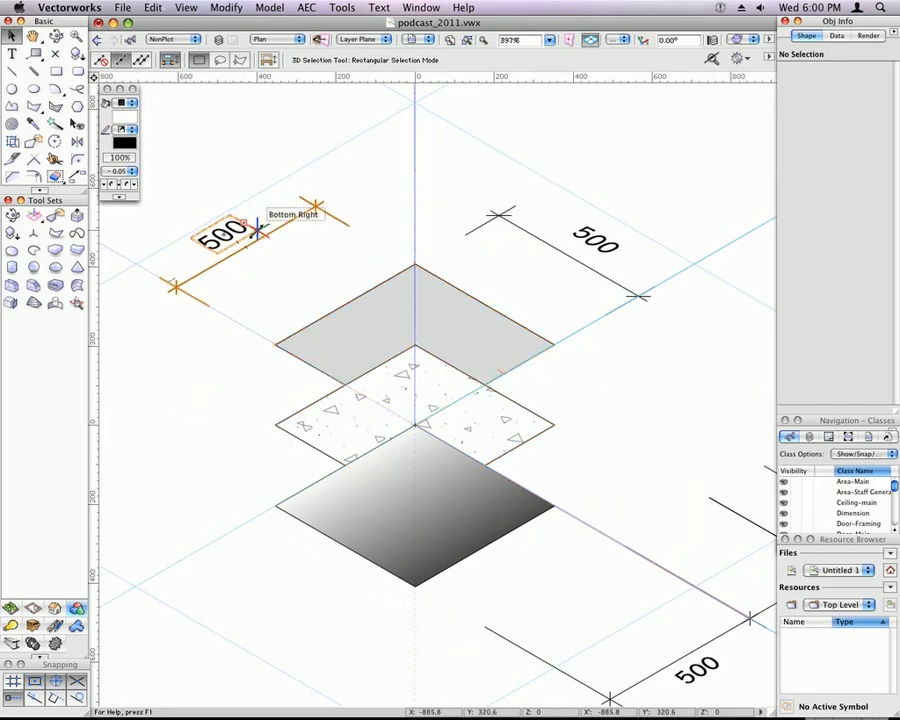
scroll("down", 3)
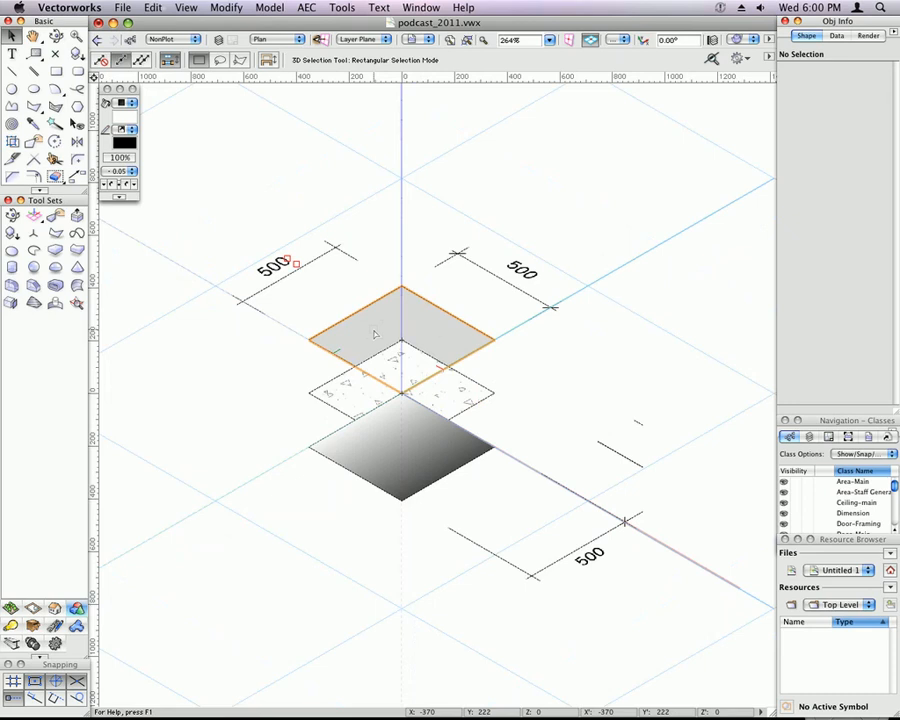
scroll("down", 3)
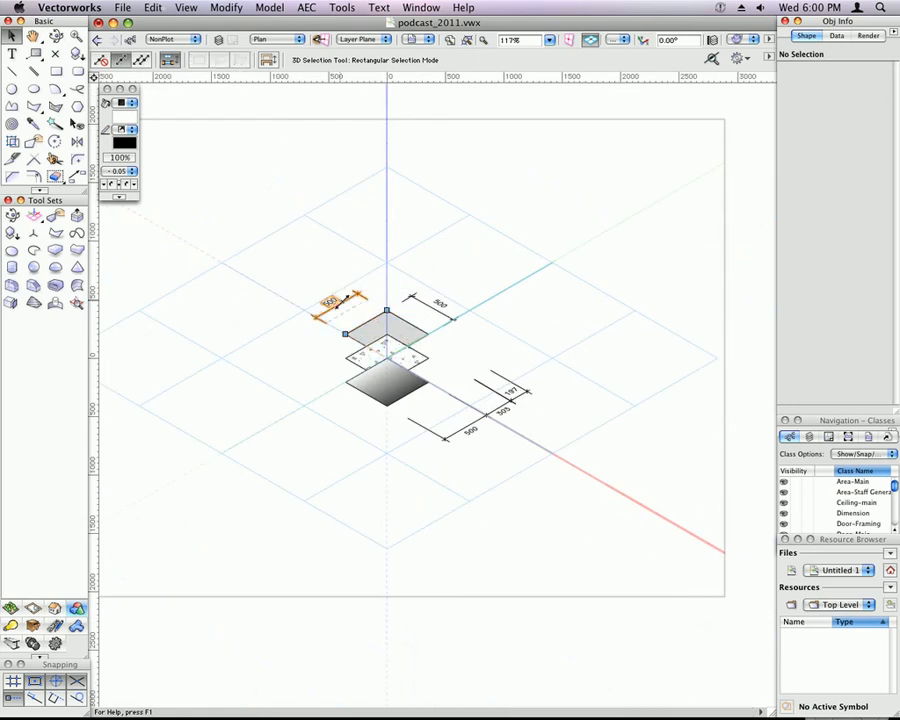
left_click(328, 300)
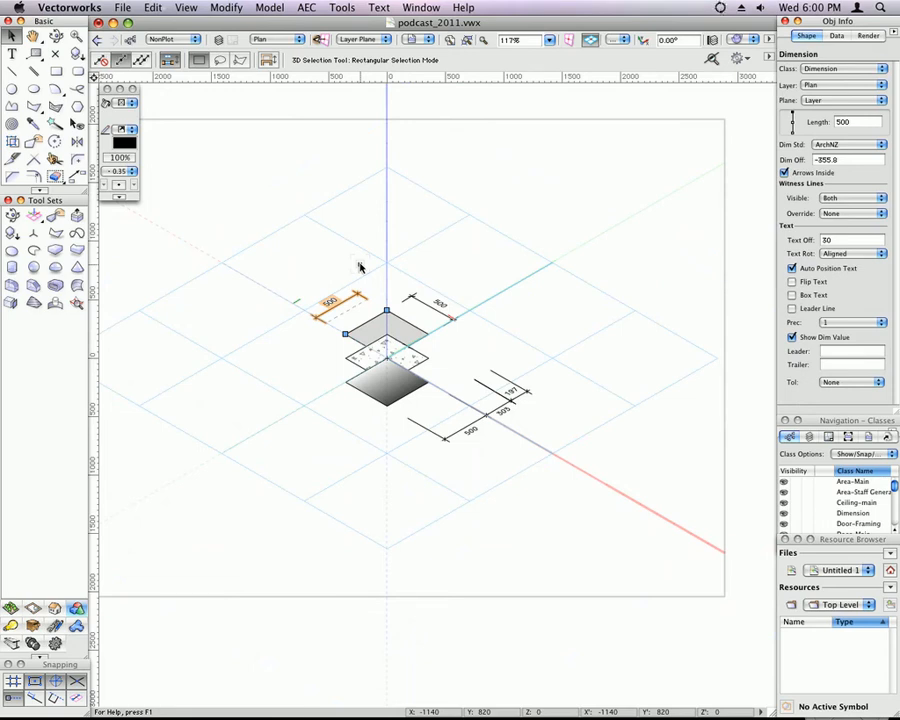
mouse_move(370, 264)
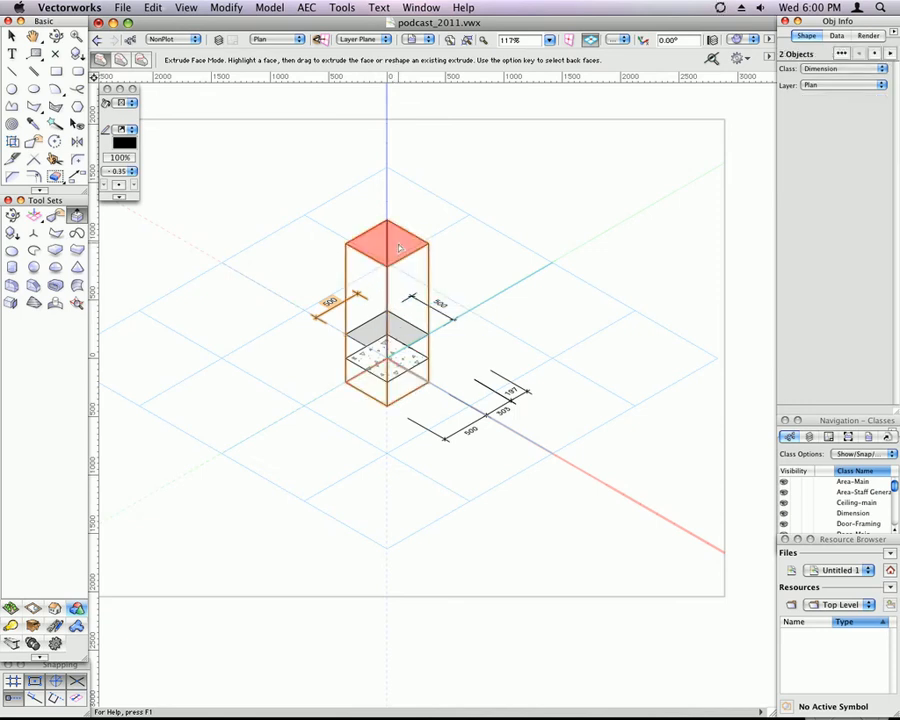
Set the extruded box height, then place a vertical working plane on its side face
left_click(77, 107)
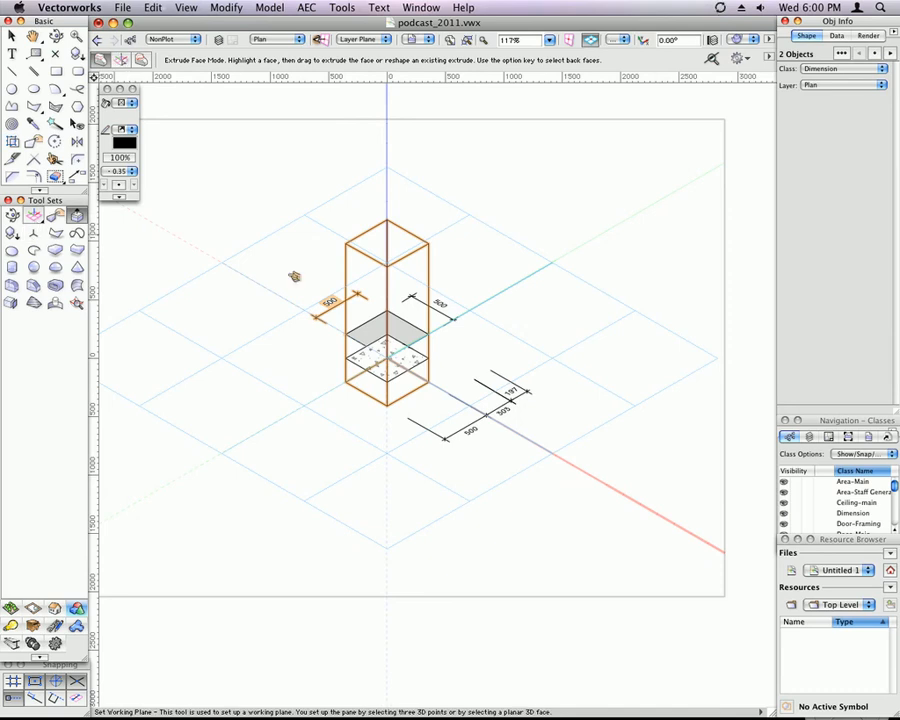
left_click(113, 58)
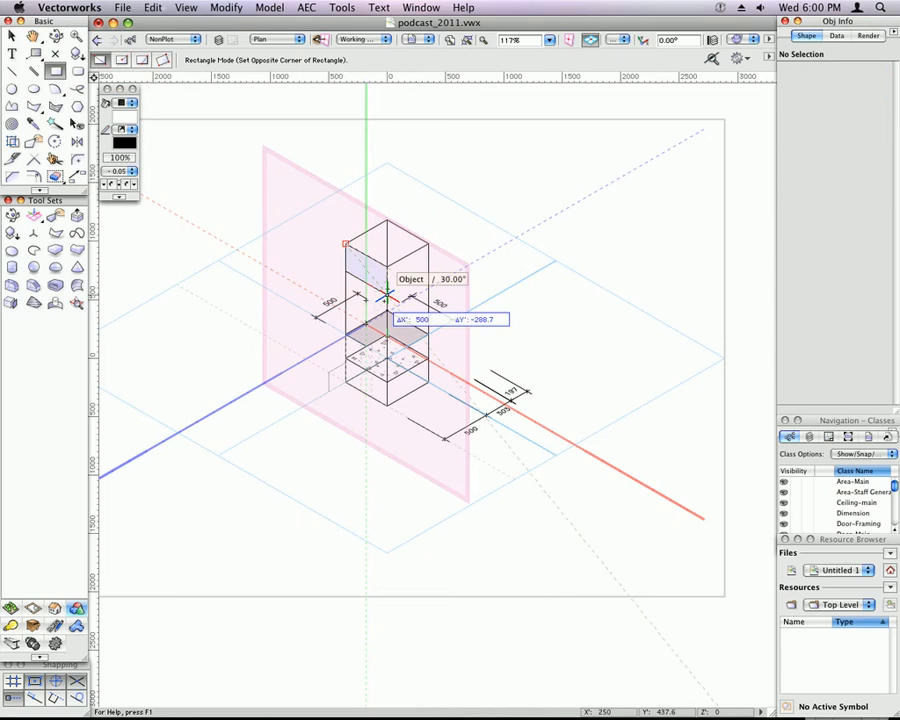
mouse_move(388, 310)
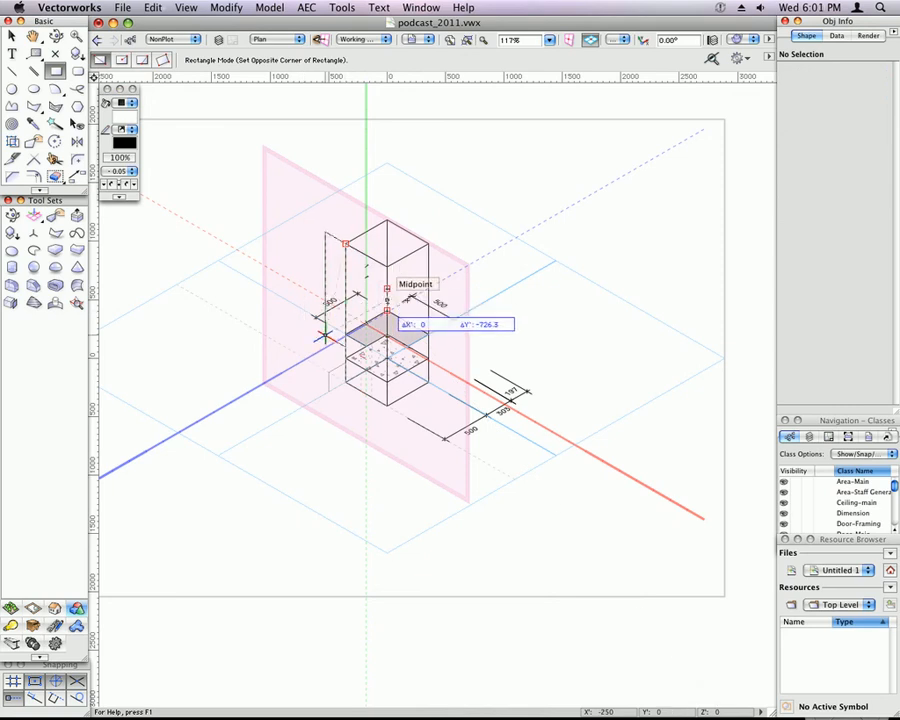
Finish the 500 × 500 rectangle on the working plane and start changing its fill to yellow
left_click(388, 300)
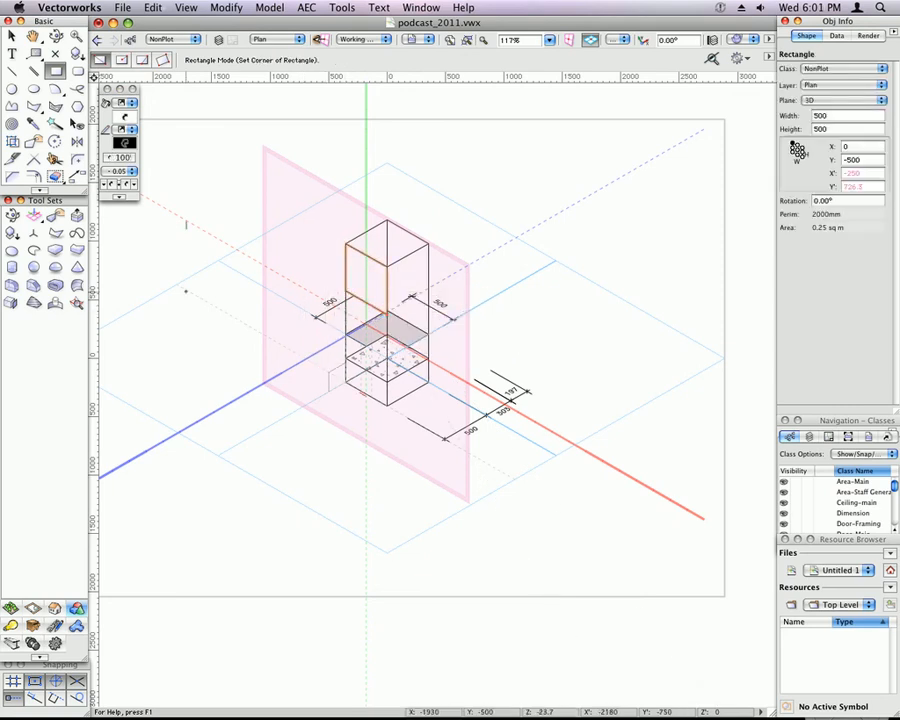
left_click(124, 143)
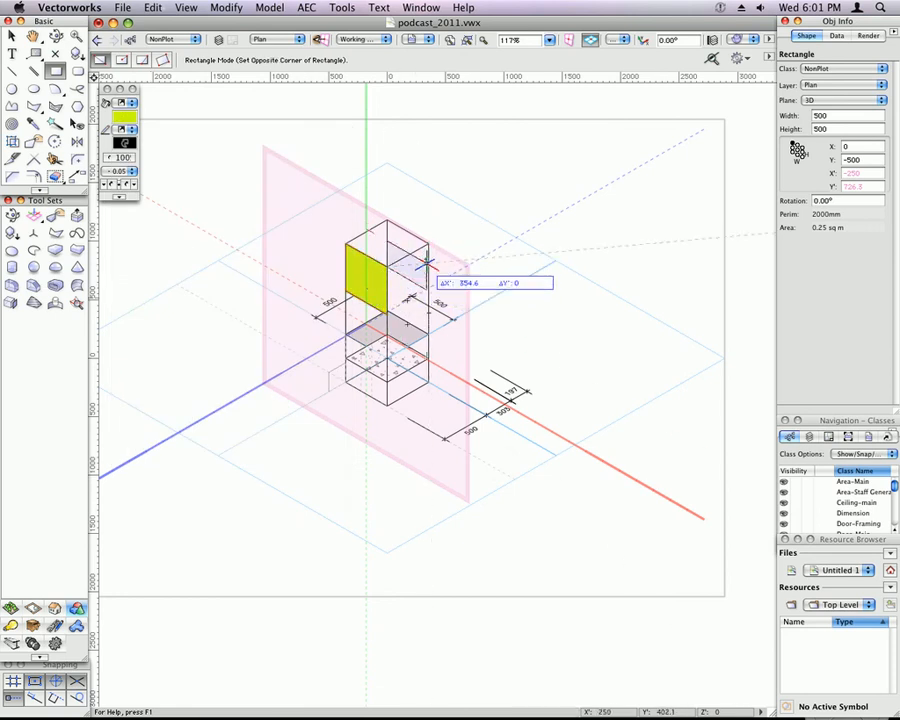
mouse_move(408, 258)
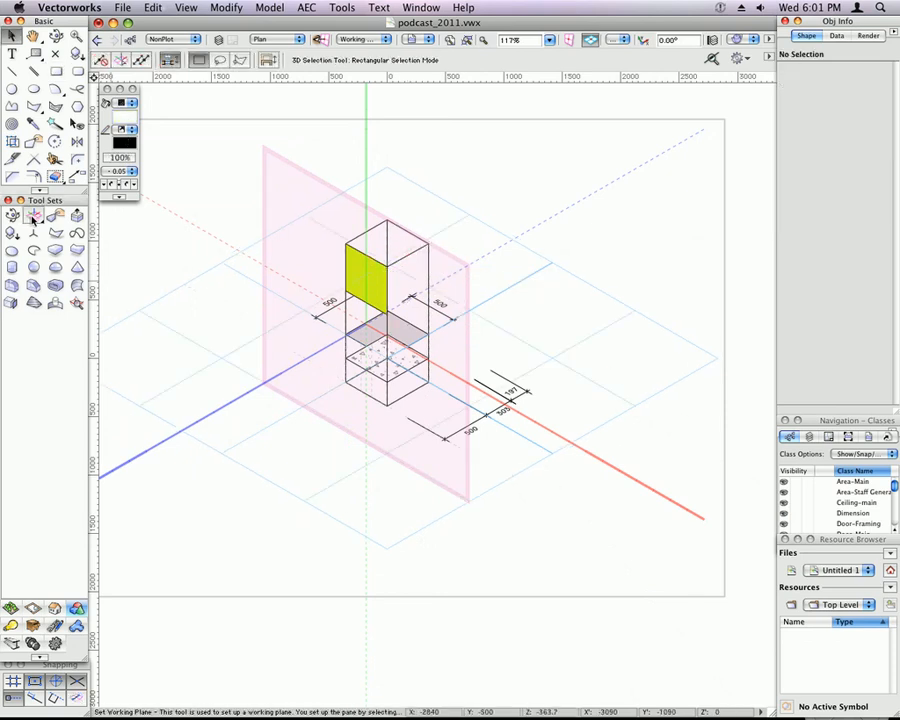
Reactivate the Set Working Plane tool to preview new plane positions on the box
left_click(120, 59)
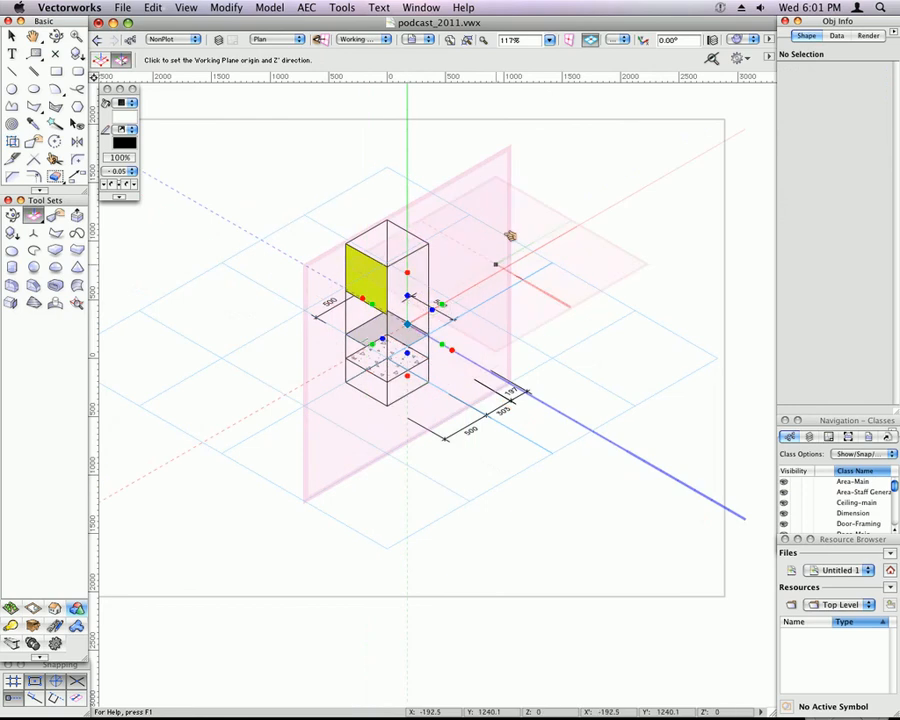